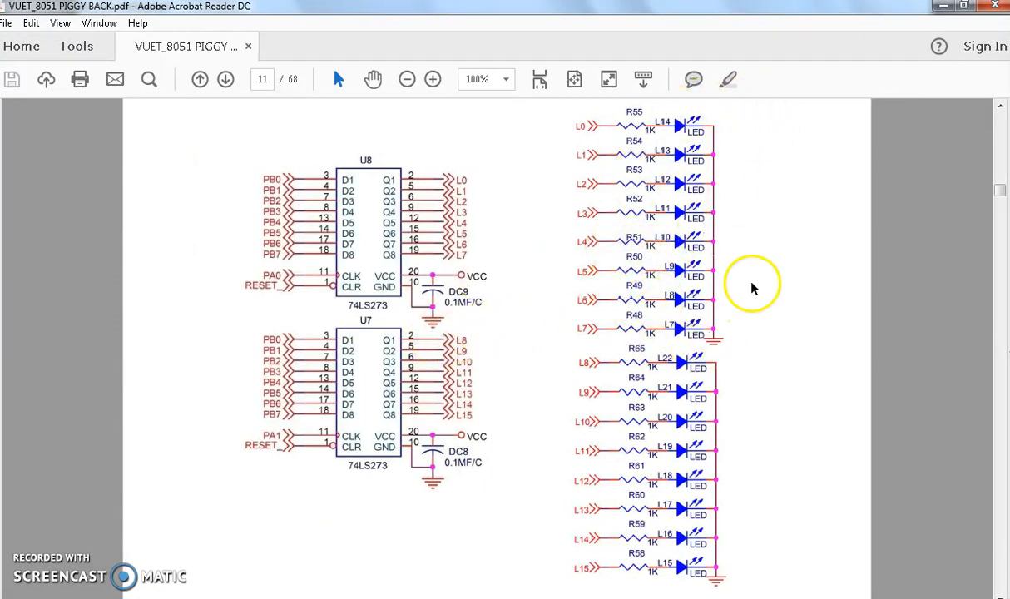
mouse_move(599, 225)
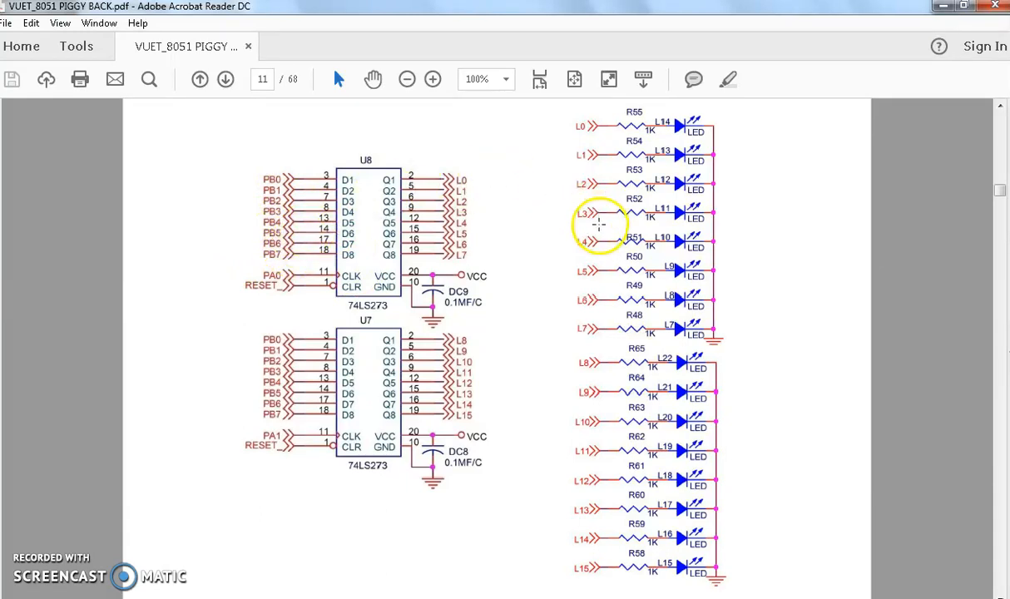
- Move from the LED schematic on page 11 to the Example Code heading on page 12
left_click(225, 79)
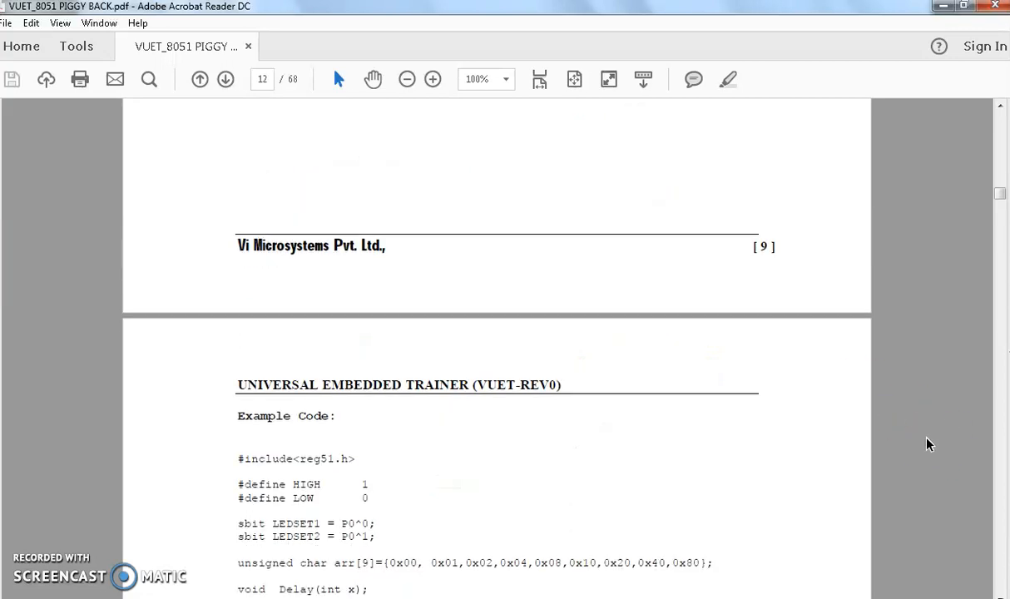
- Bring the example code listing, from #include through main's for loops, into view
scroll("down", 3)
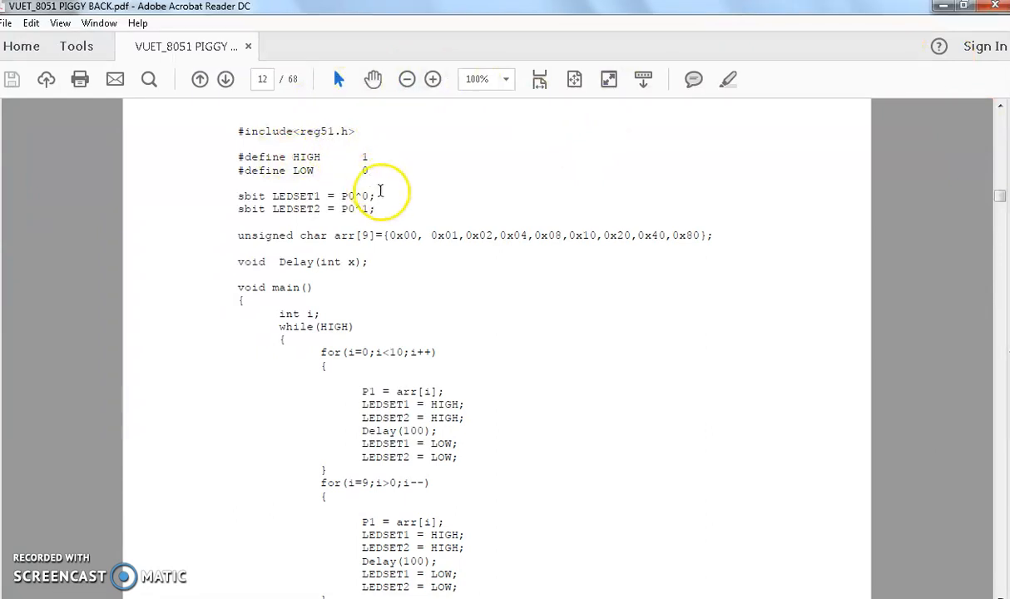
mouse_move(613, 239)
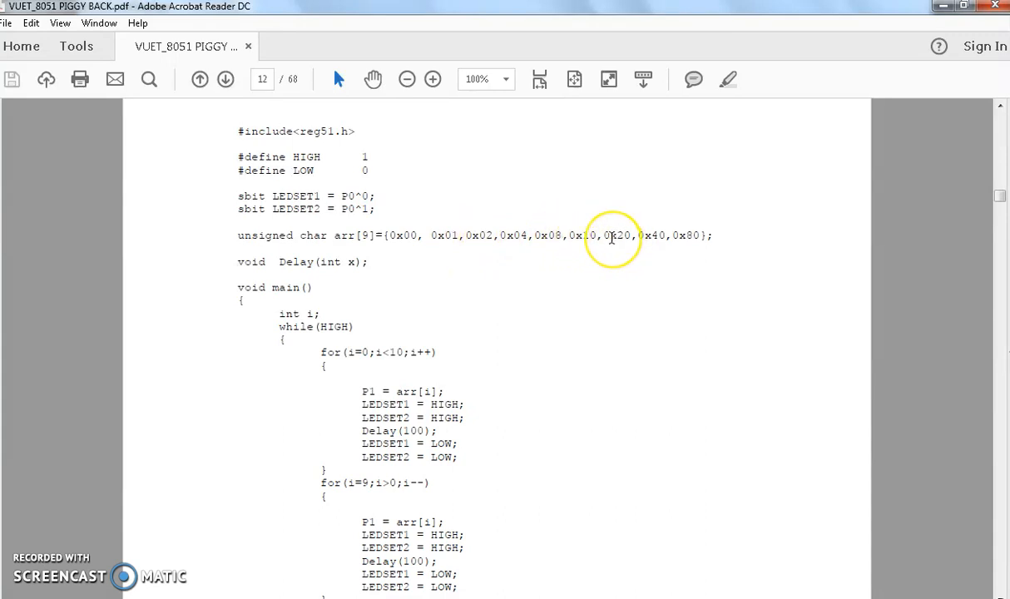
- Read through page 12's main function, LED pattern array and the two for loops
scroll("down", 3)
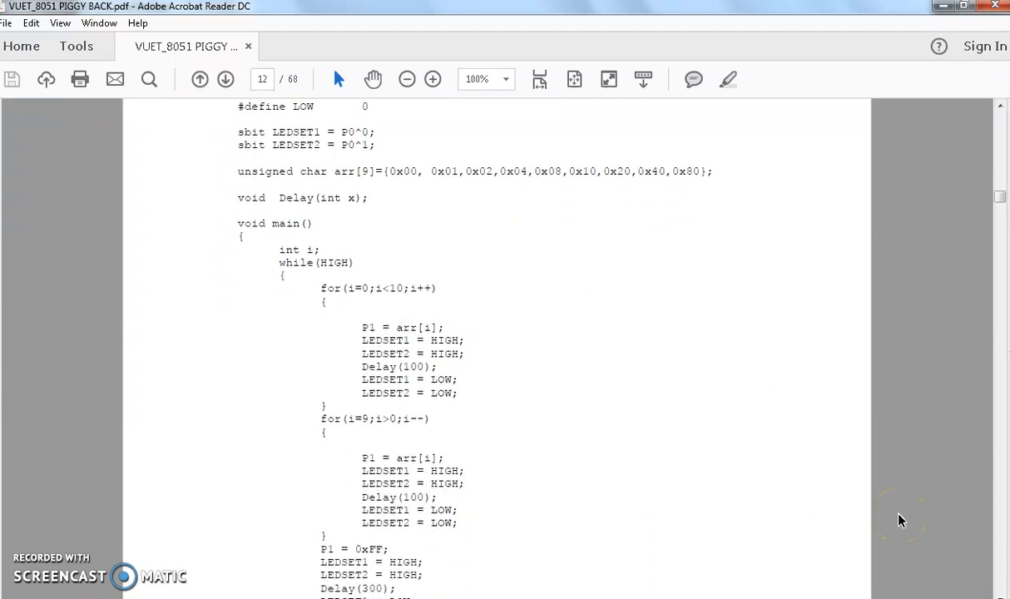
scroll("up", 3)
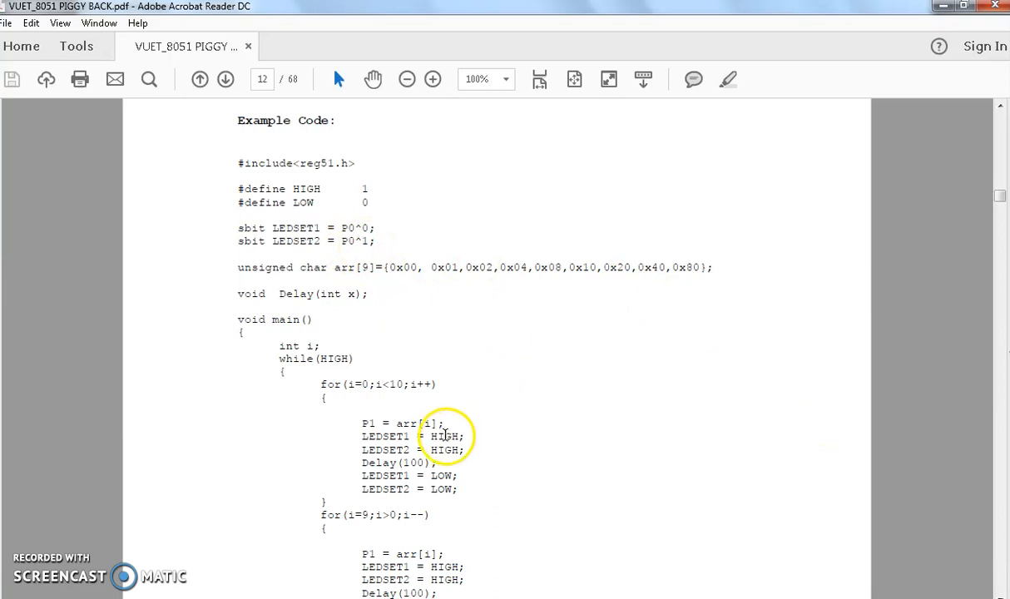
scroll("down", 3)
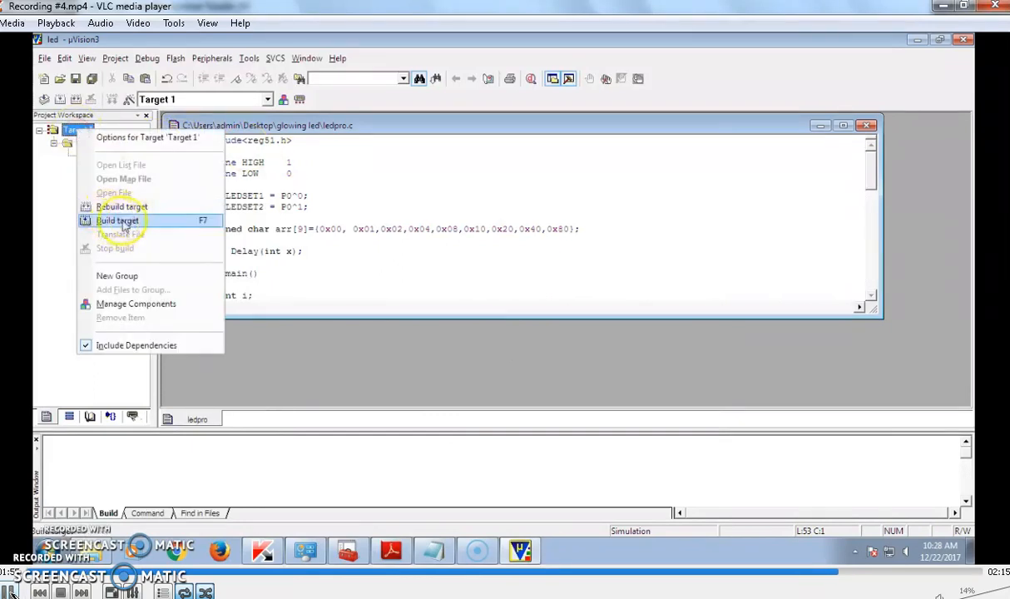
- Build Target 1 so ledpro.c compiles to the led hex file with 0 errors, 0 warnings
left_click(116, 219)
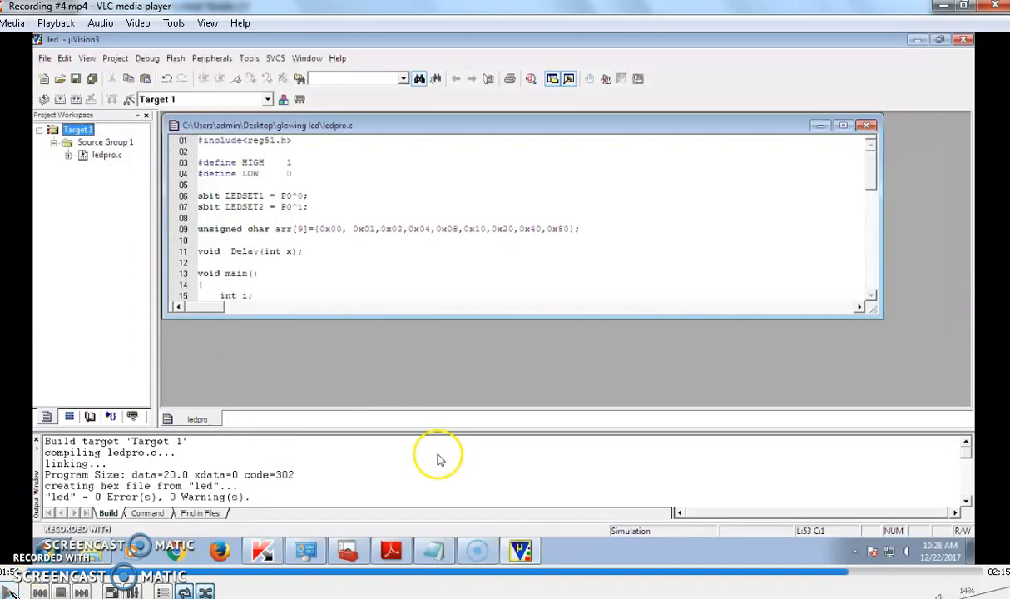
mouse_move(581, 423)
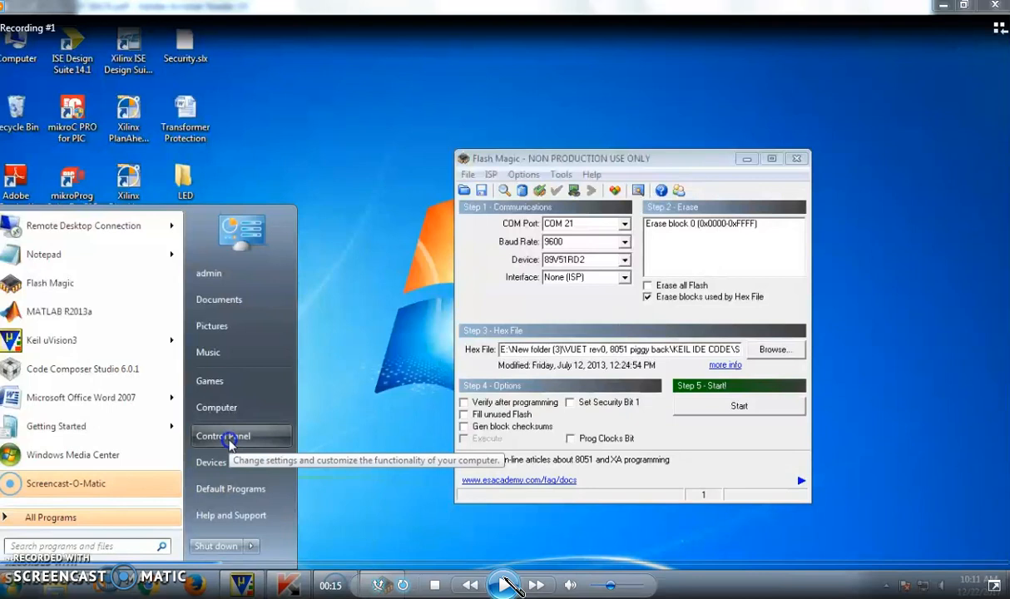
- Go to Start > Control Panel to check which COM port the board uses
left_click(223, 437)
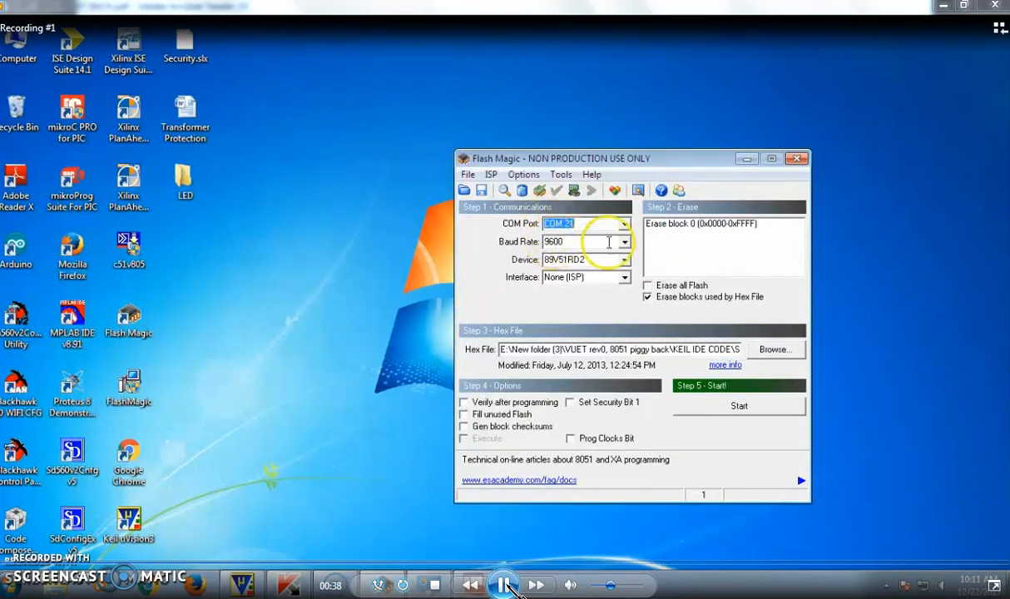
- Browse in Step 3 - Hex File to bring up the Select Hex File dialog at the Desktop
left_click(776, 349)
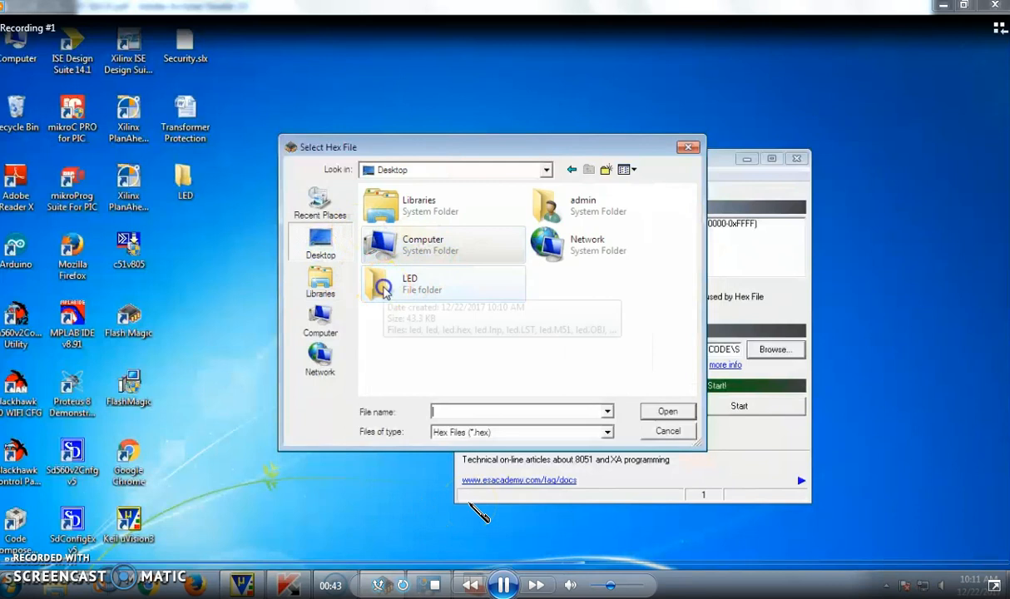